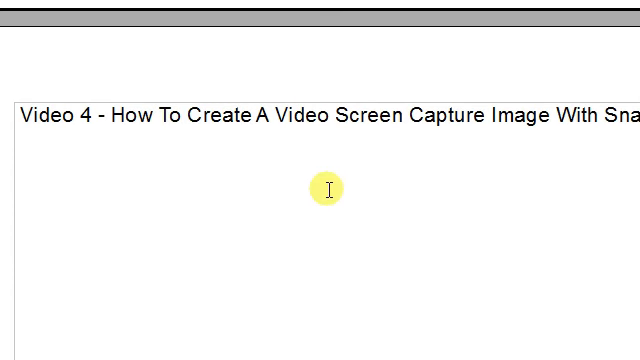
mouse_move(326, 210)
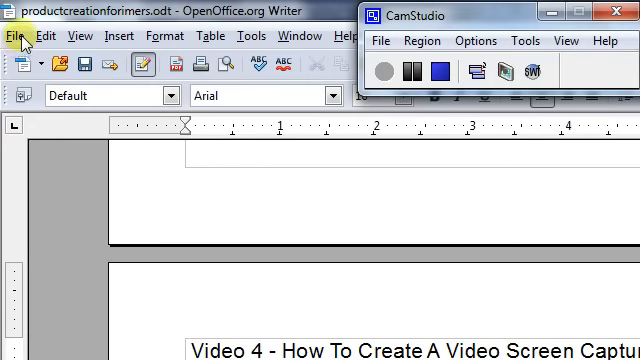
- Insert the vid4.gif screen capture from file beneath the Video 4 heading
left_click(120, 36)
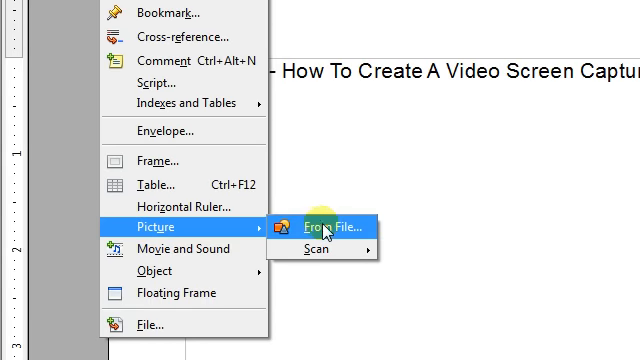
left_click(312, 222)
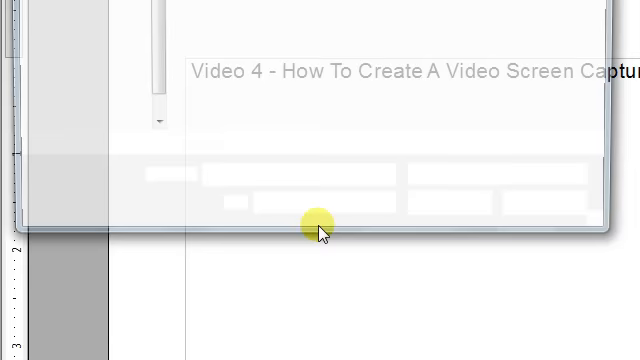
left_click(324, 228)
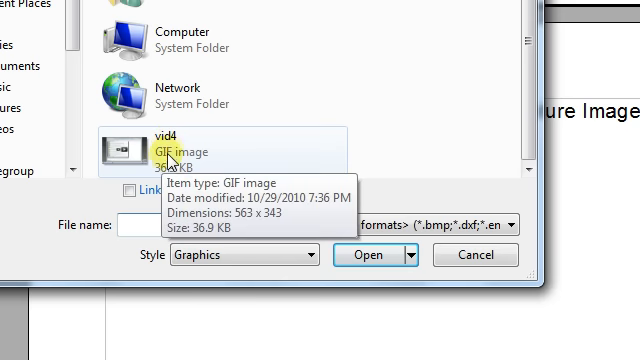
mouse_move(172, 156)
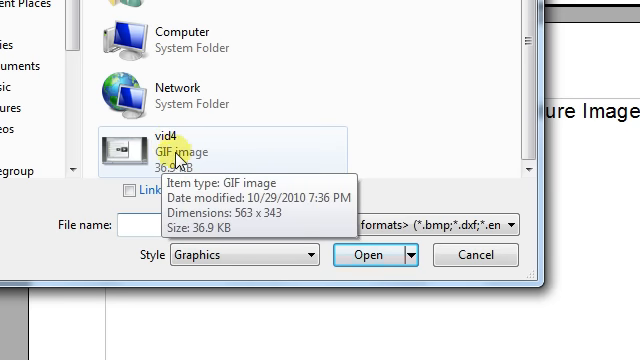
left_click(370, 256)
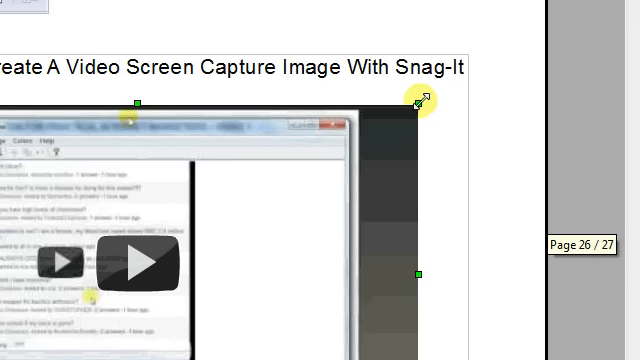
- Shrink the inserted vid4 screenshot by dragging its corner handle
left_click_drag(416, 104, 360, 110)
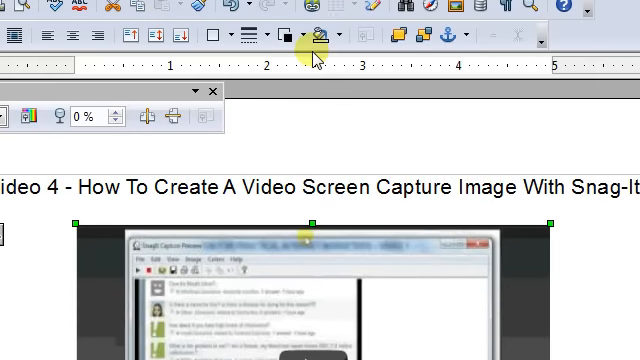
- Copy the Video 4 blog page address from the Internet Explorer address bar
scroll("down", 3)
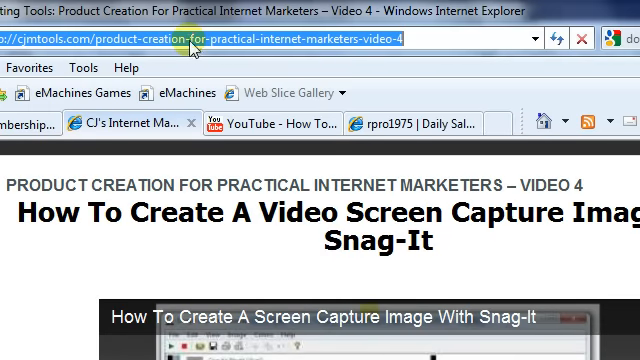
right_click(180, 40)
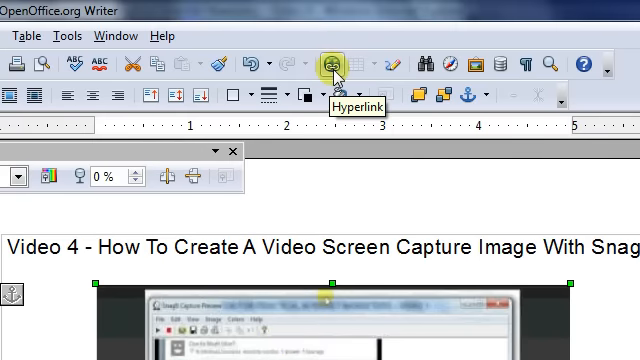
- Hyperlink the screenshot image to the pasted Video 4 blog page URL and apply it
left_click(334, 62)
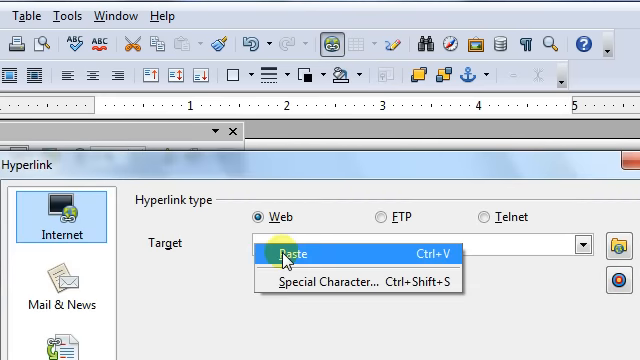
left_click(292, 254)
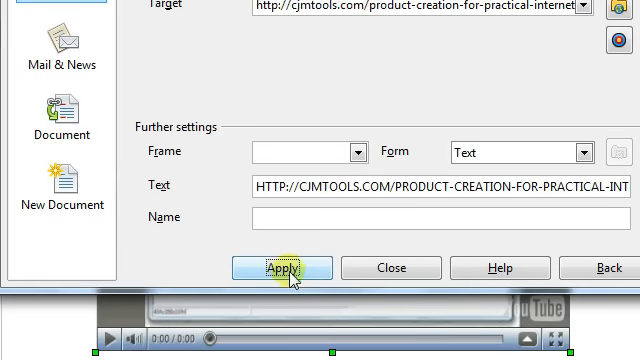
left_click(268, 268)
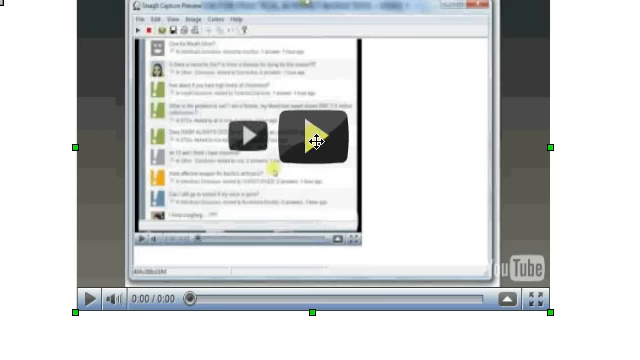
mouse_move(310, 136)
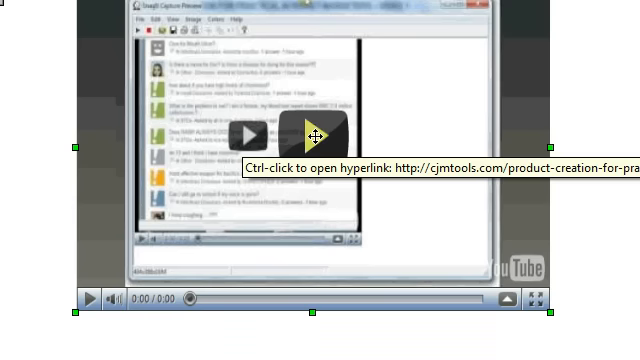